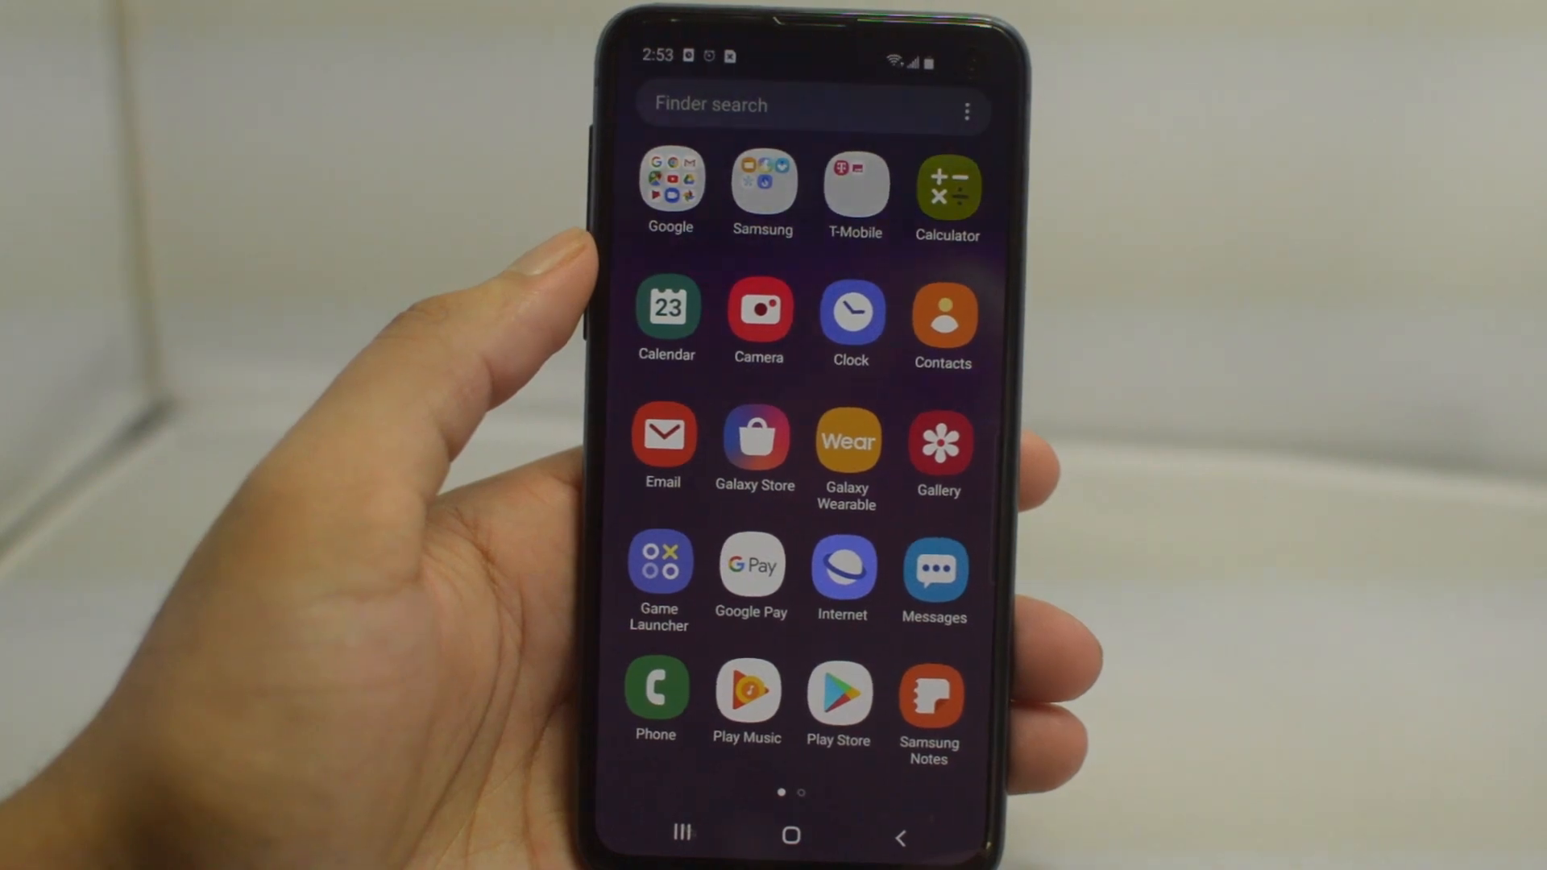
Open the Phone app from the app drawer and show its Keypad tab.
click(654, 691)
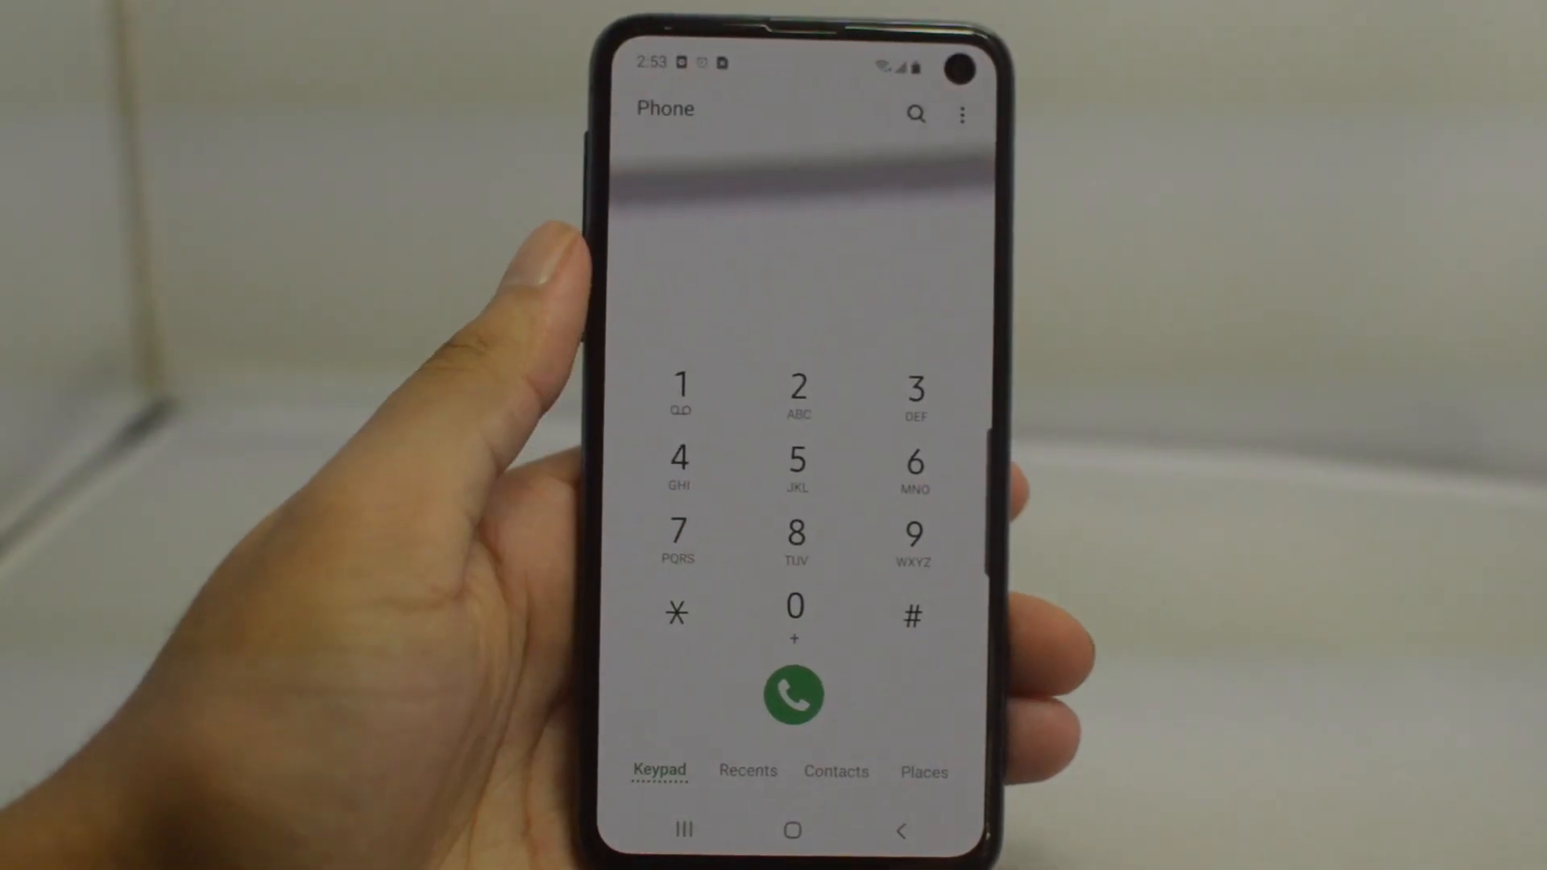
click(677, 611)
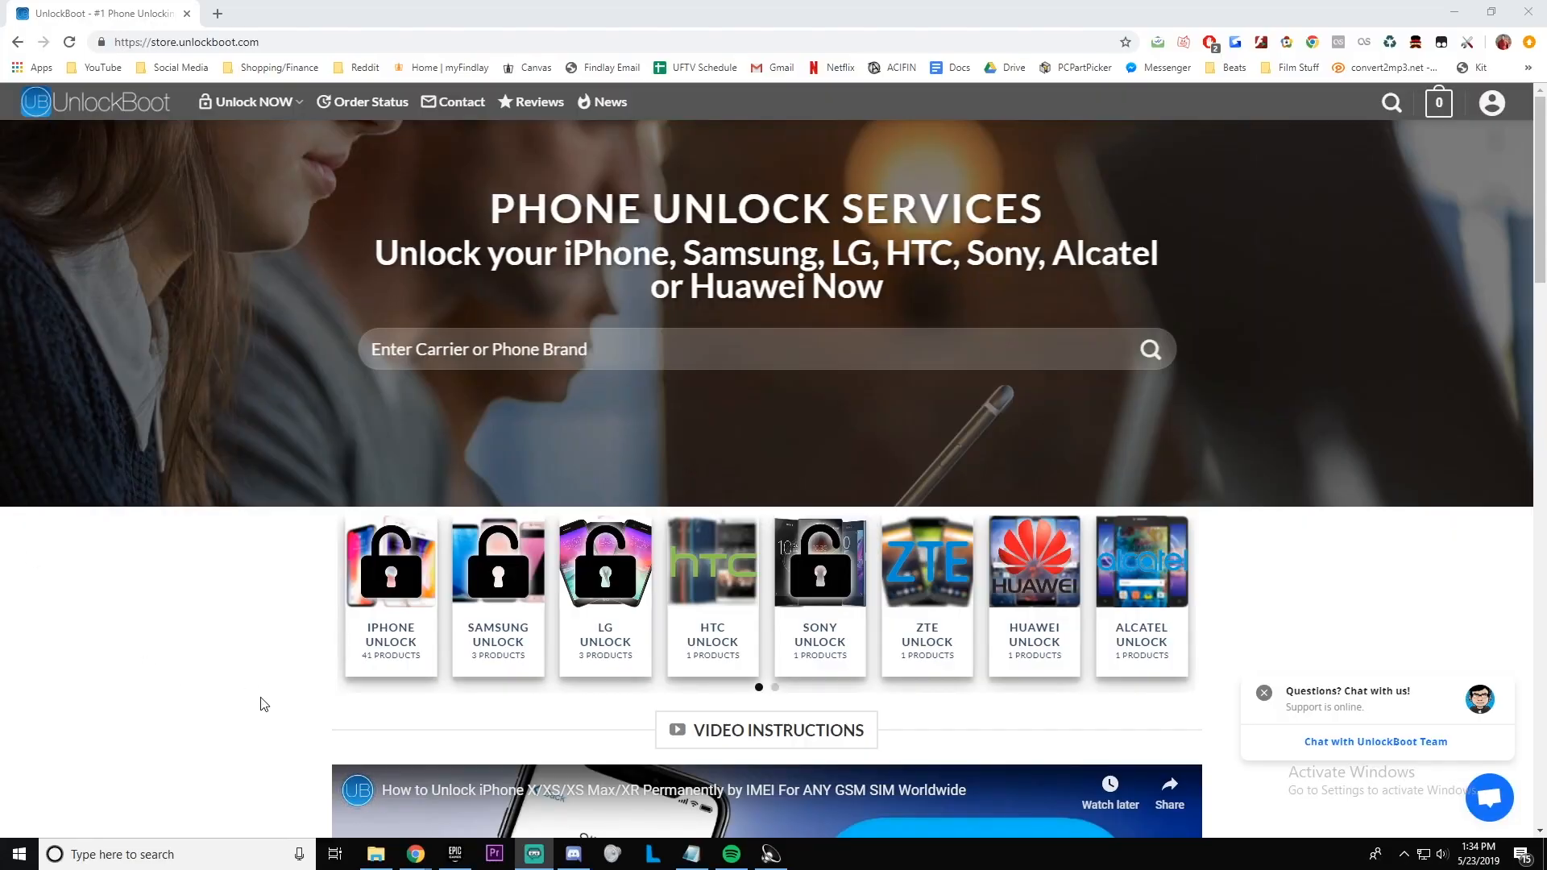
mouse_move(497, 572)
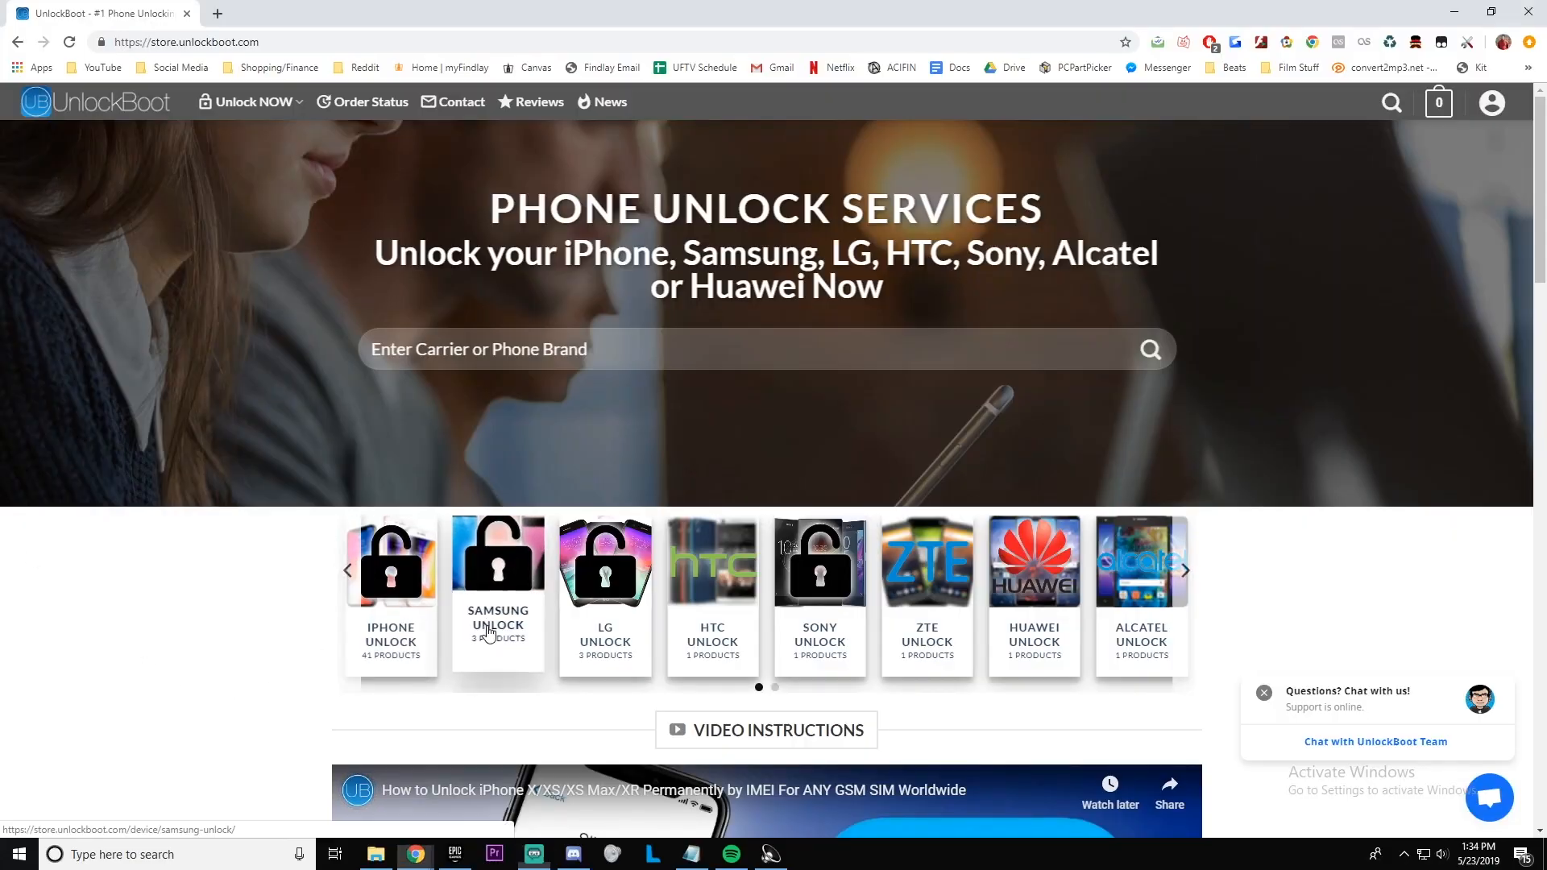
Open the $29 'Unlock Samsung Phone ANY Model ANY Country' product and expand its Service list.
click(497, 572)
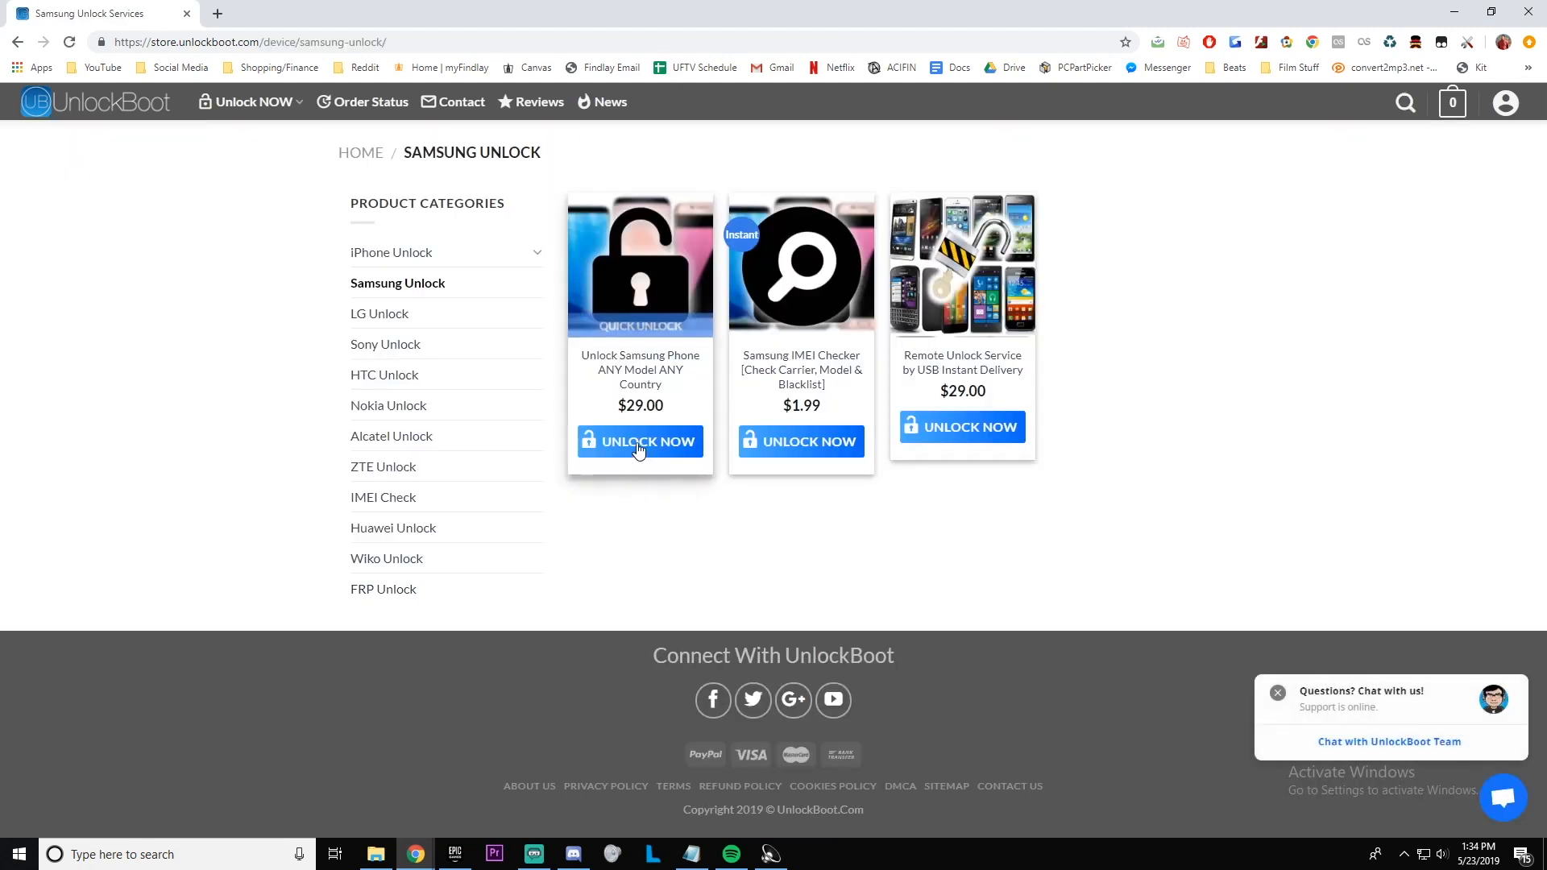
click(639, 441)
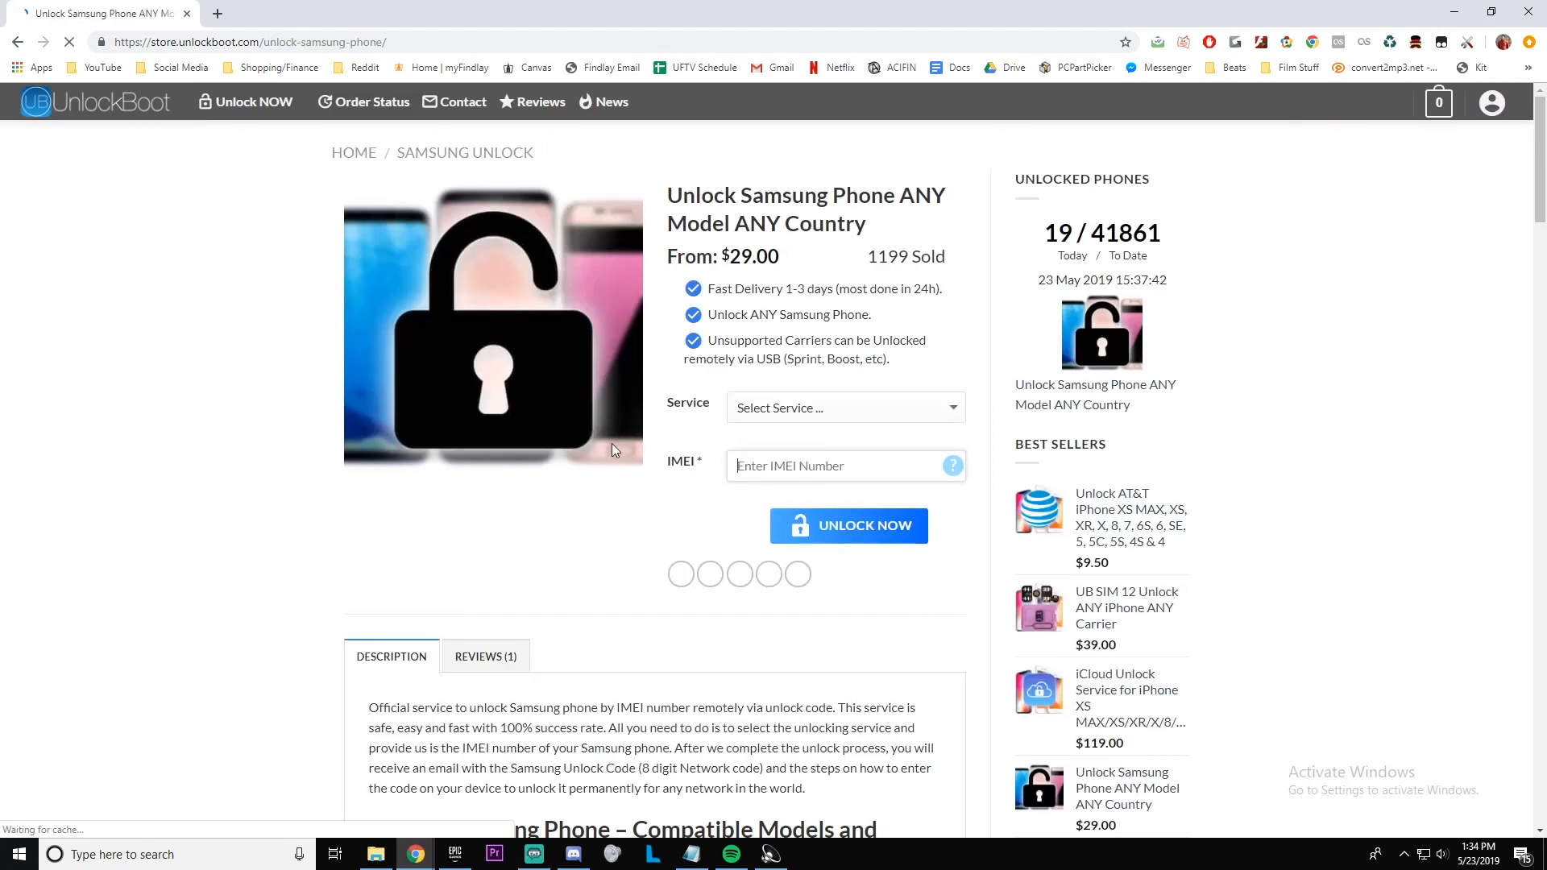
click(844, 408)
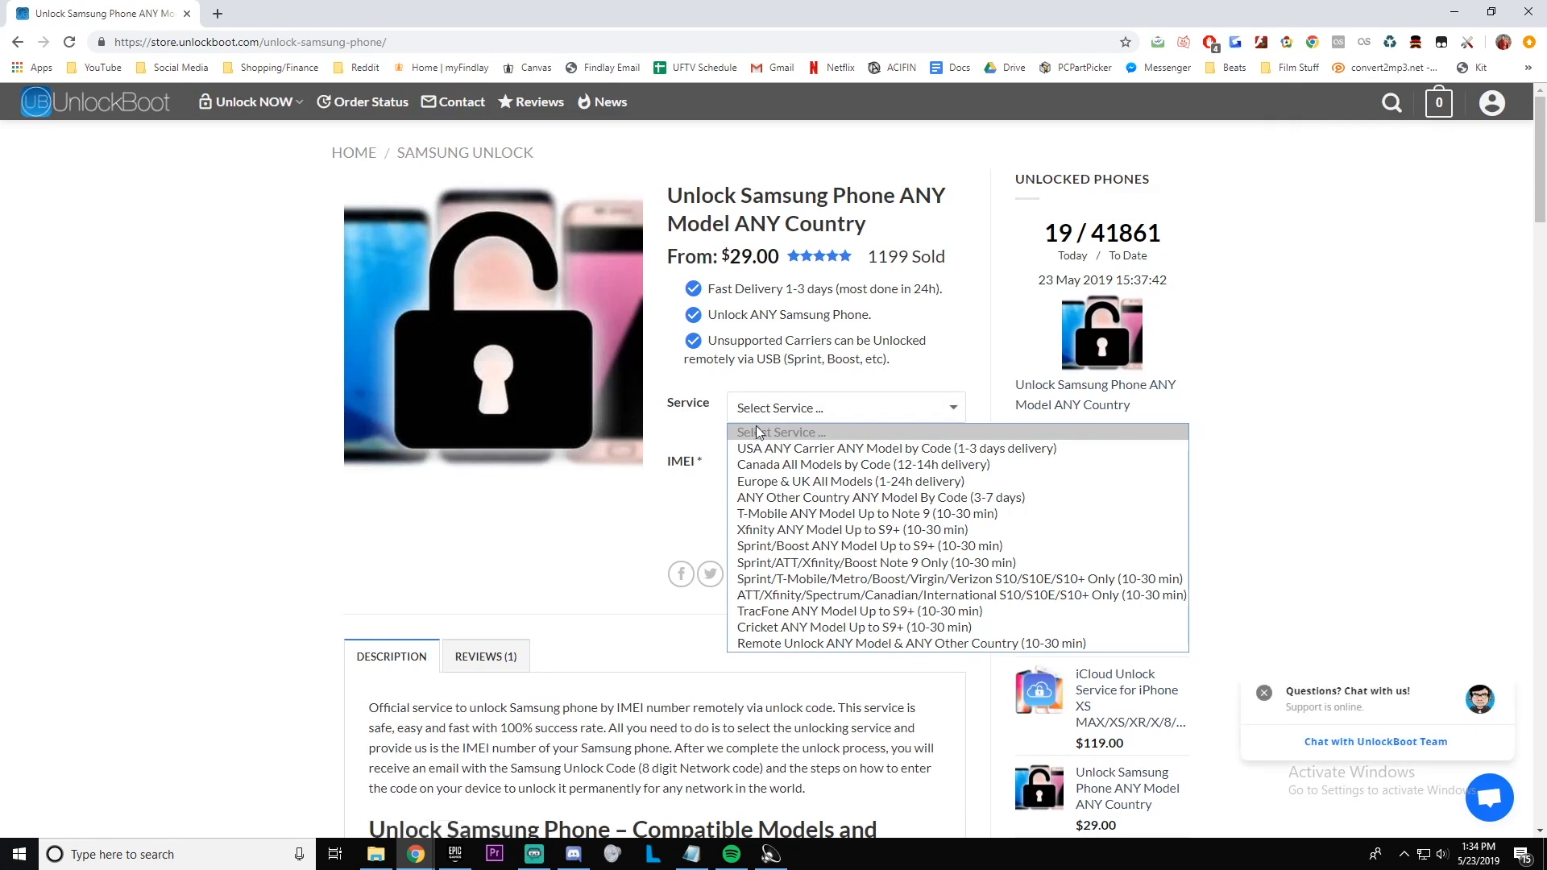
mouse_move(875, 563)
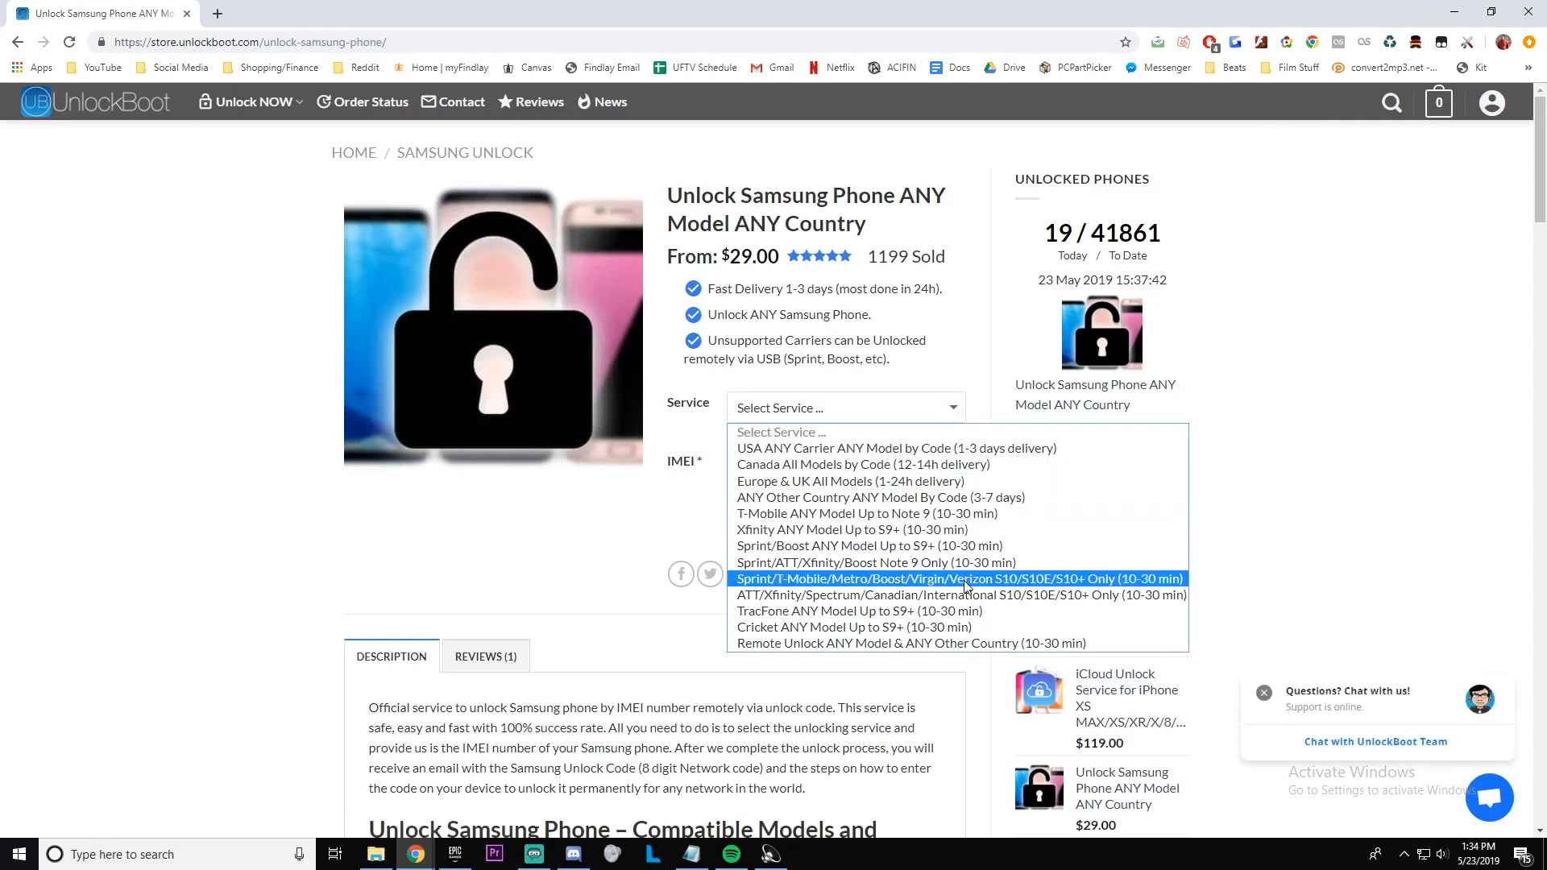
click(958, 579)
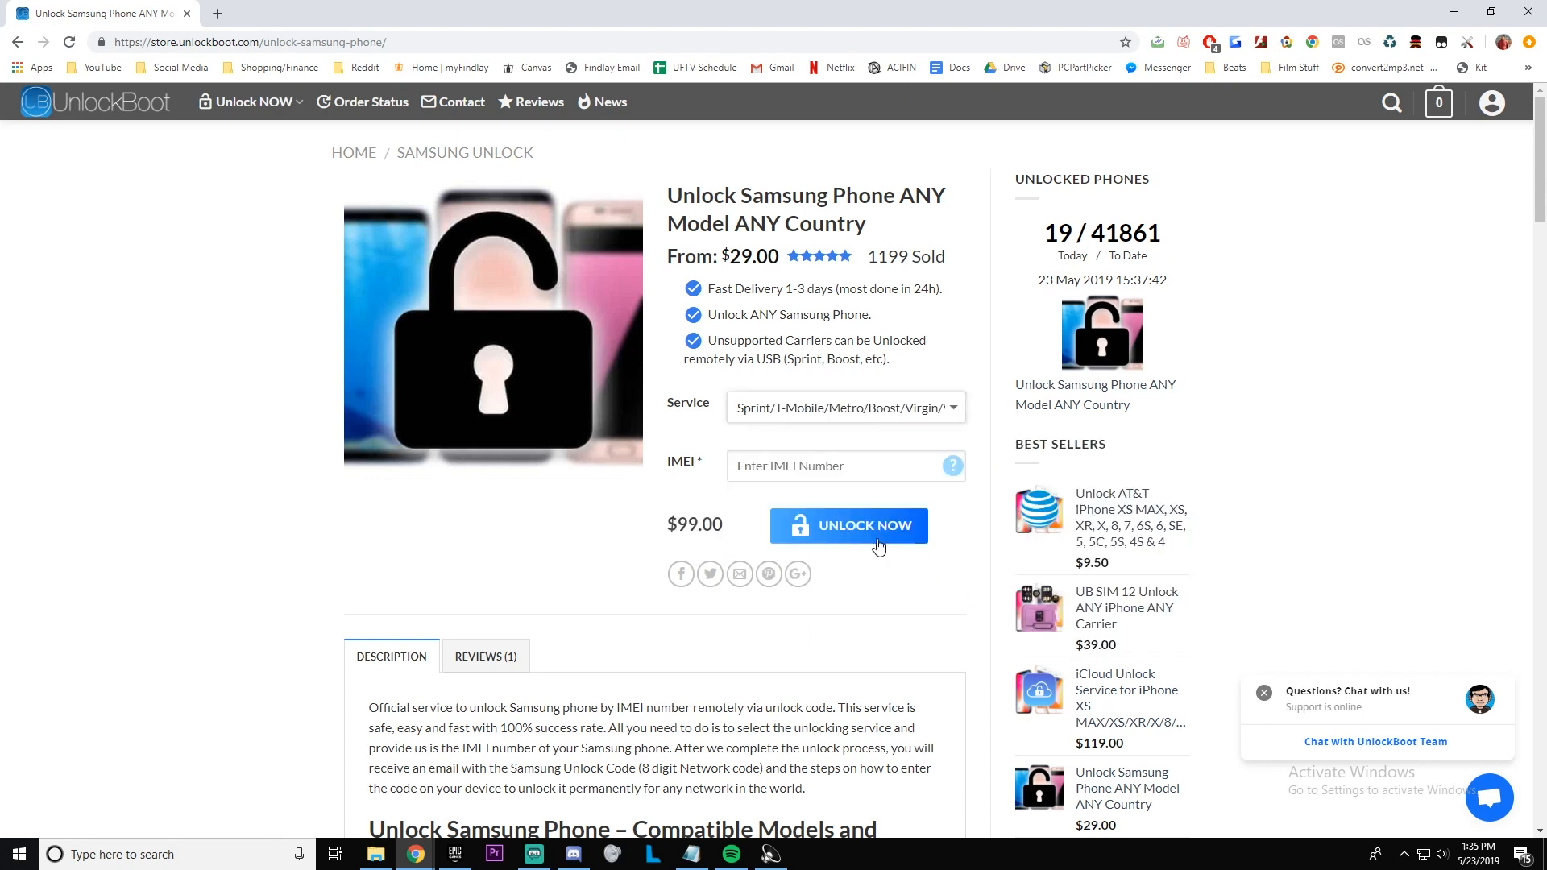
click(844, 466)
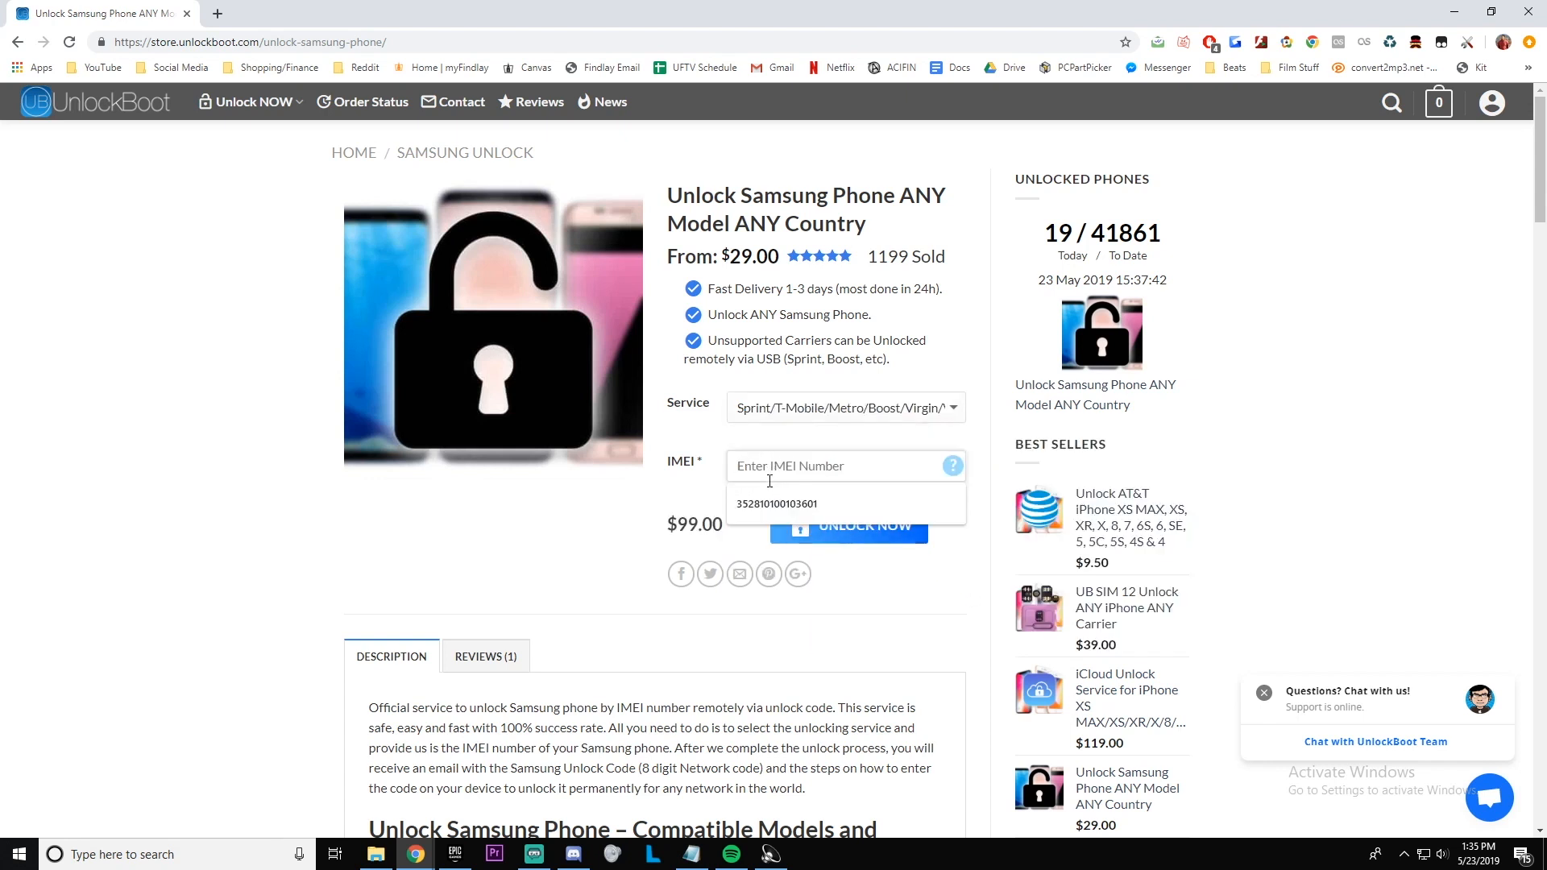
click(777, 503)
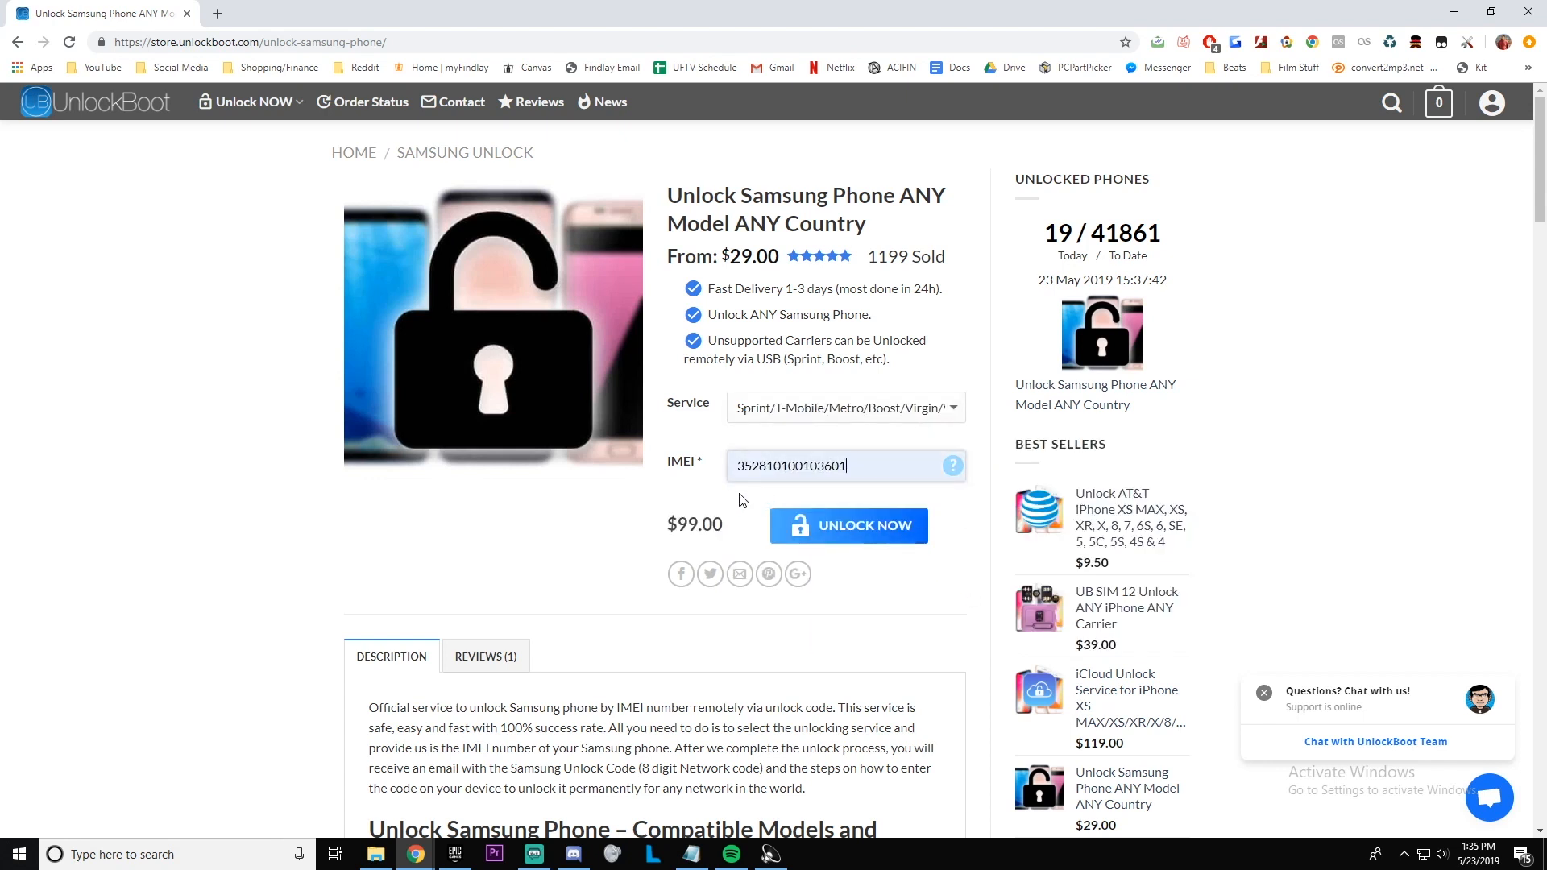
mouse_move(818, 544)
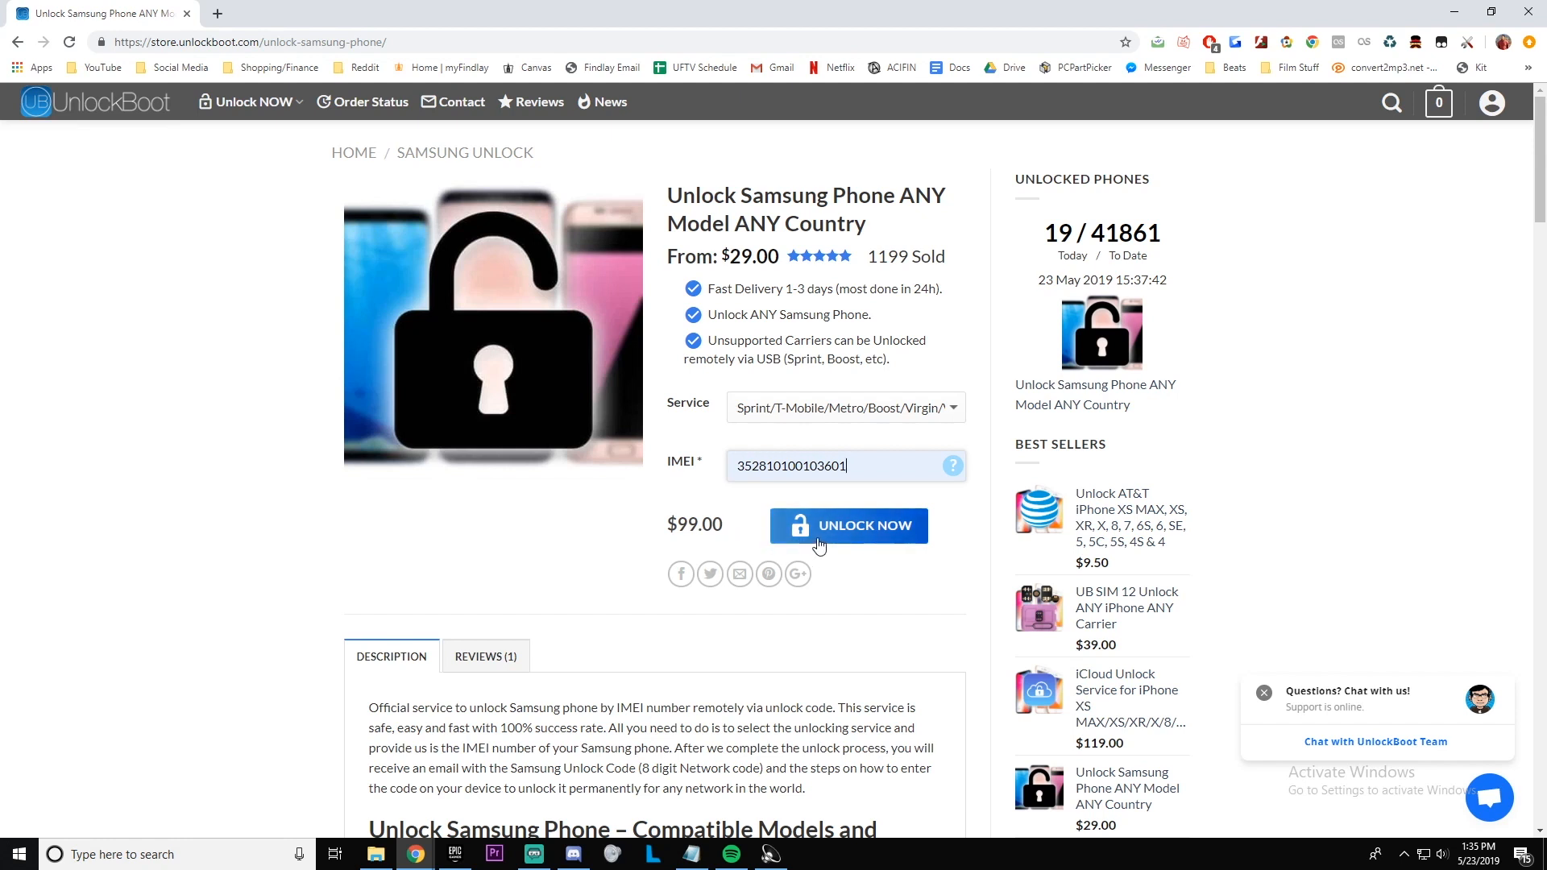
click(847, 525)
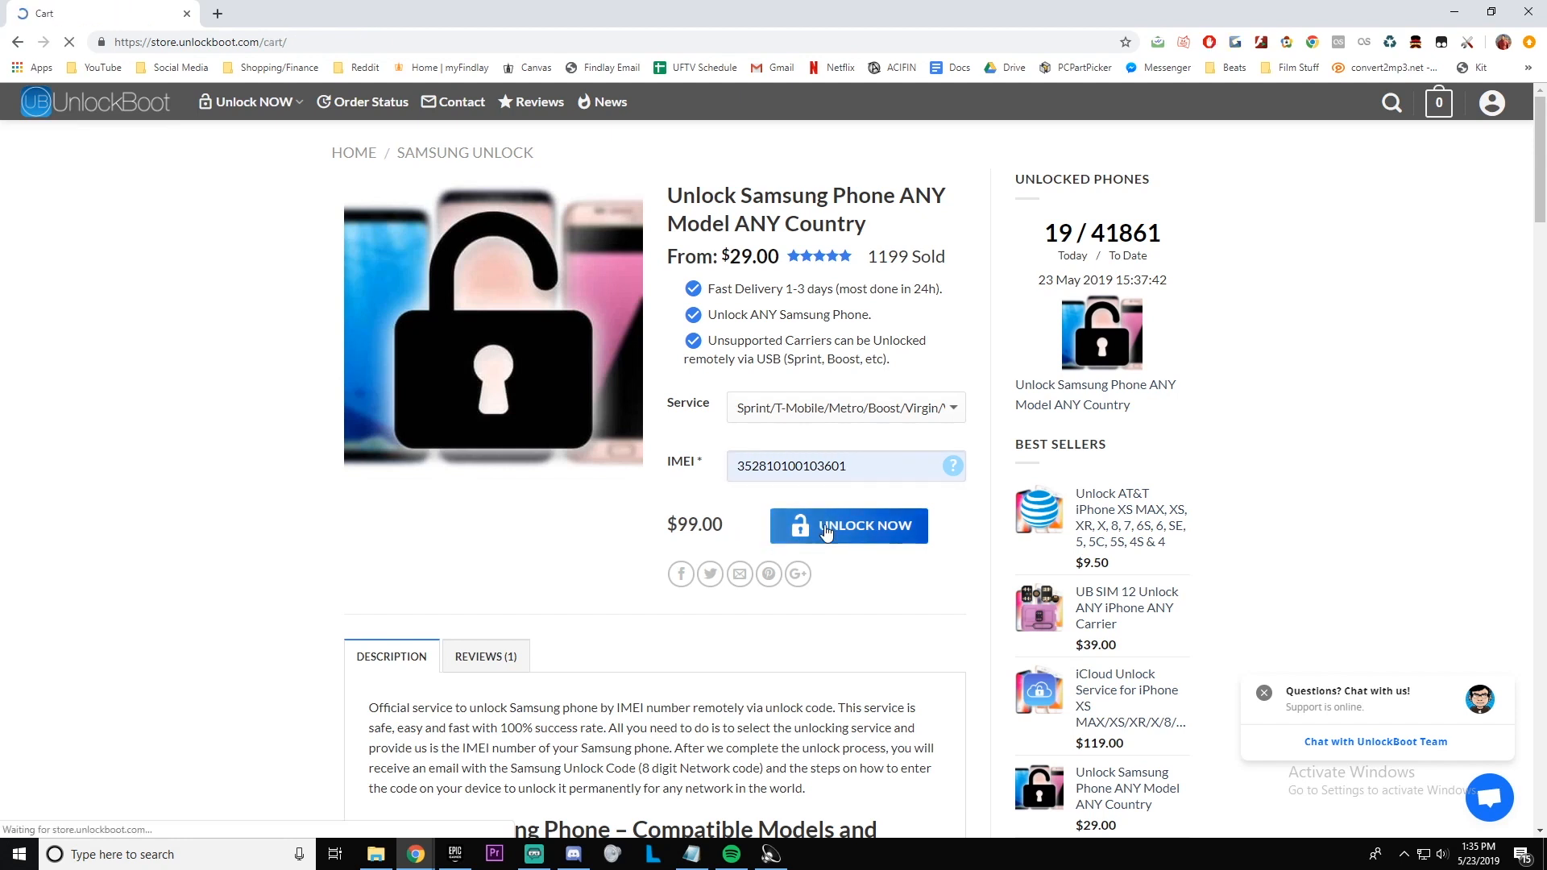
click(849, 524)
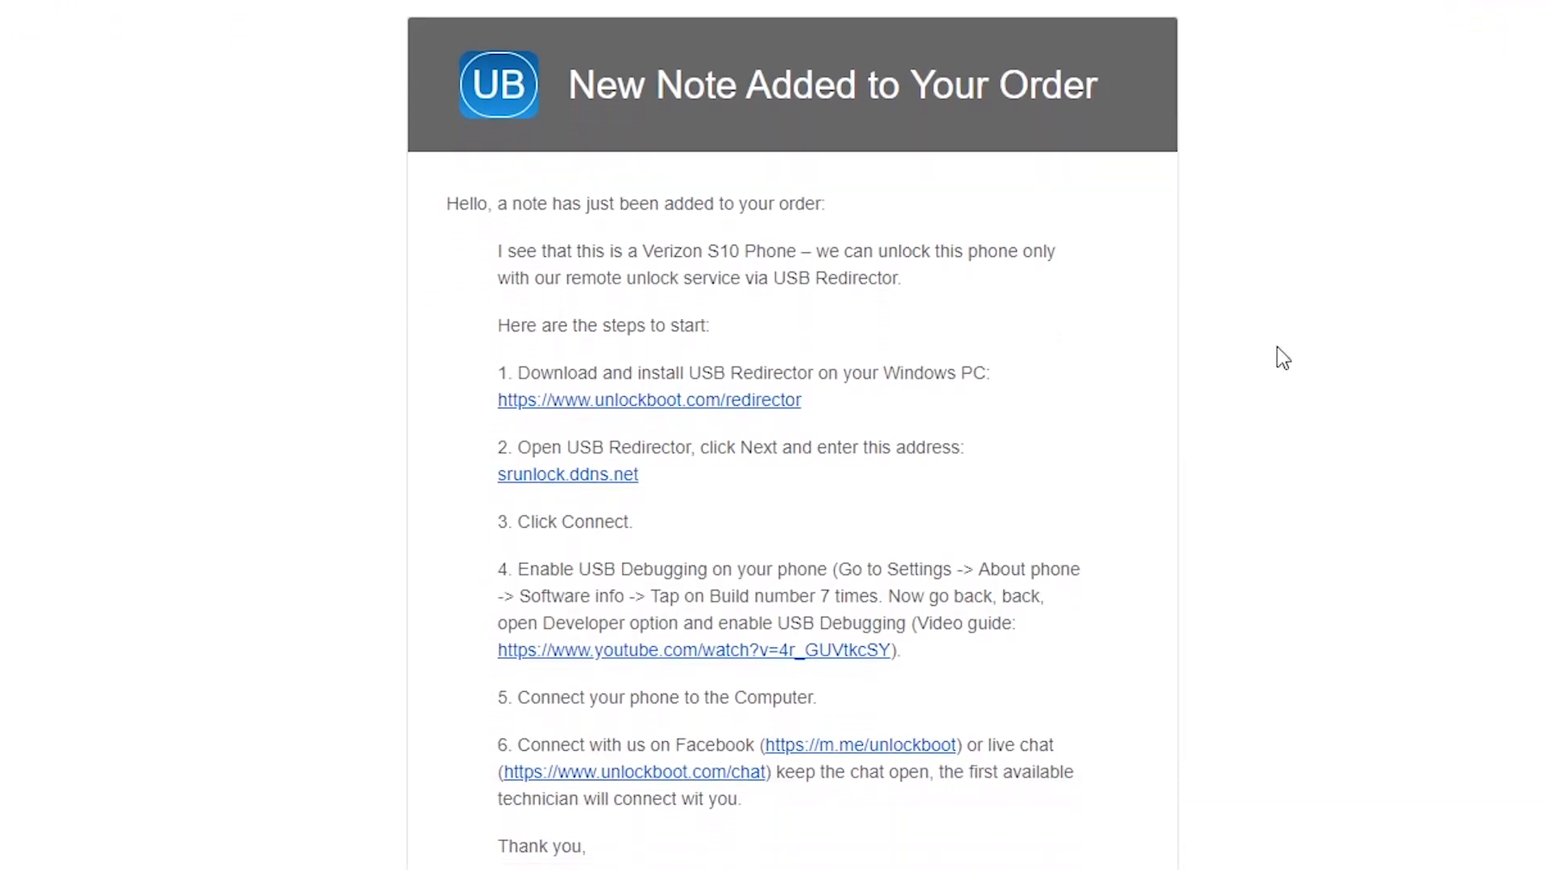
Read the 'New Note Added to Your Order' email's USB Redirector remote-unlock steps.
drag(446, 204, 826, 204)
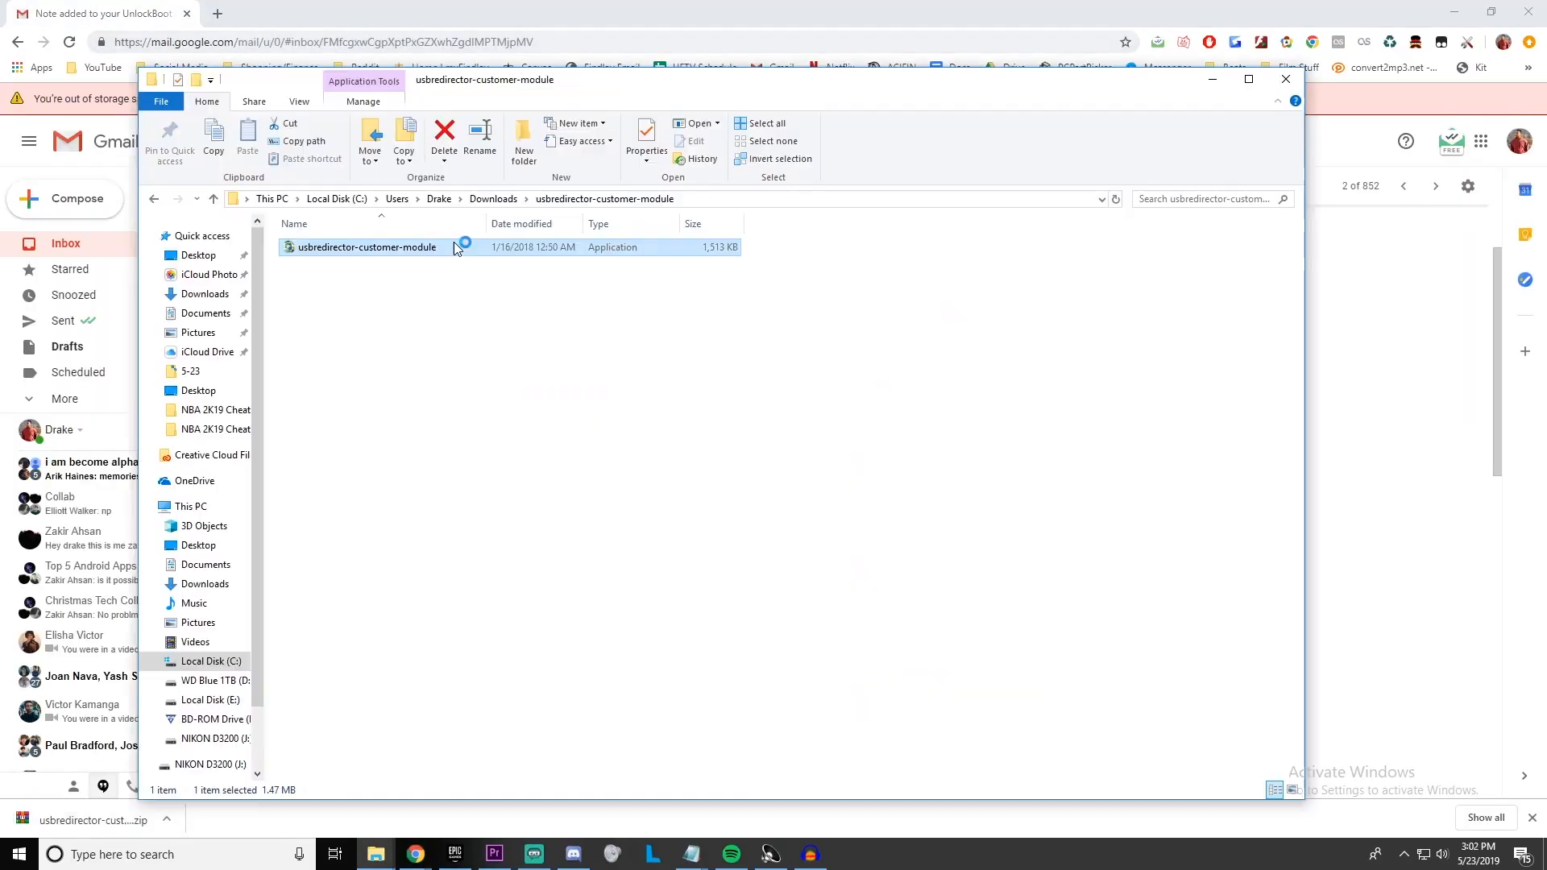
Run usbredirector-customer-module setup and advance past the welcome page.
double_click(366, 247)
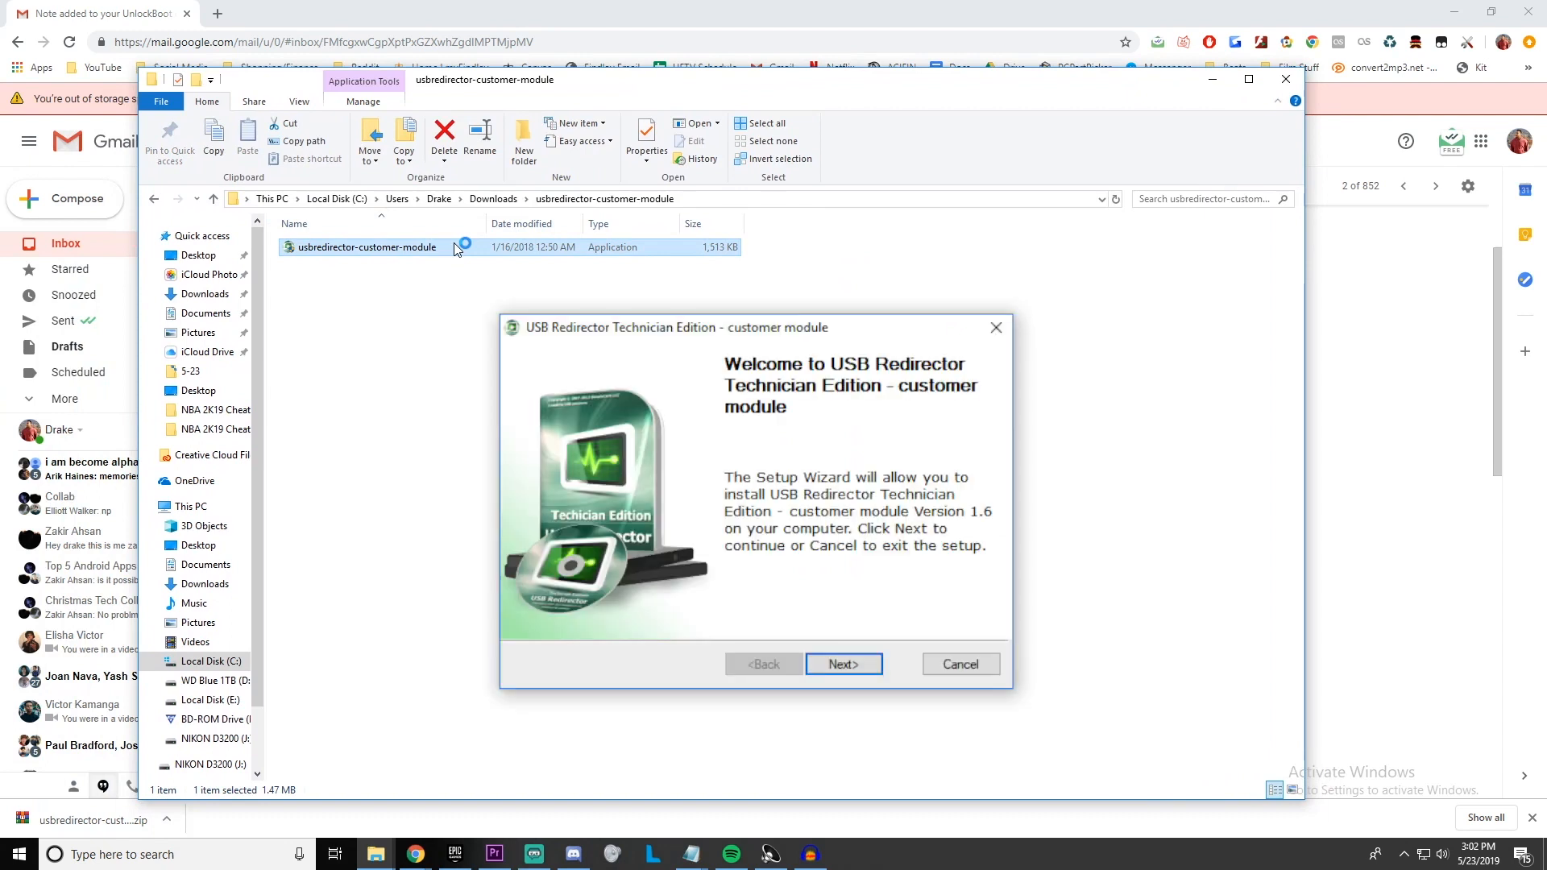
click(843, 664)
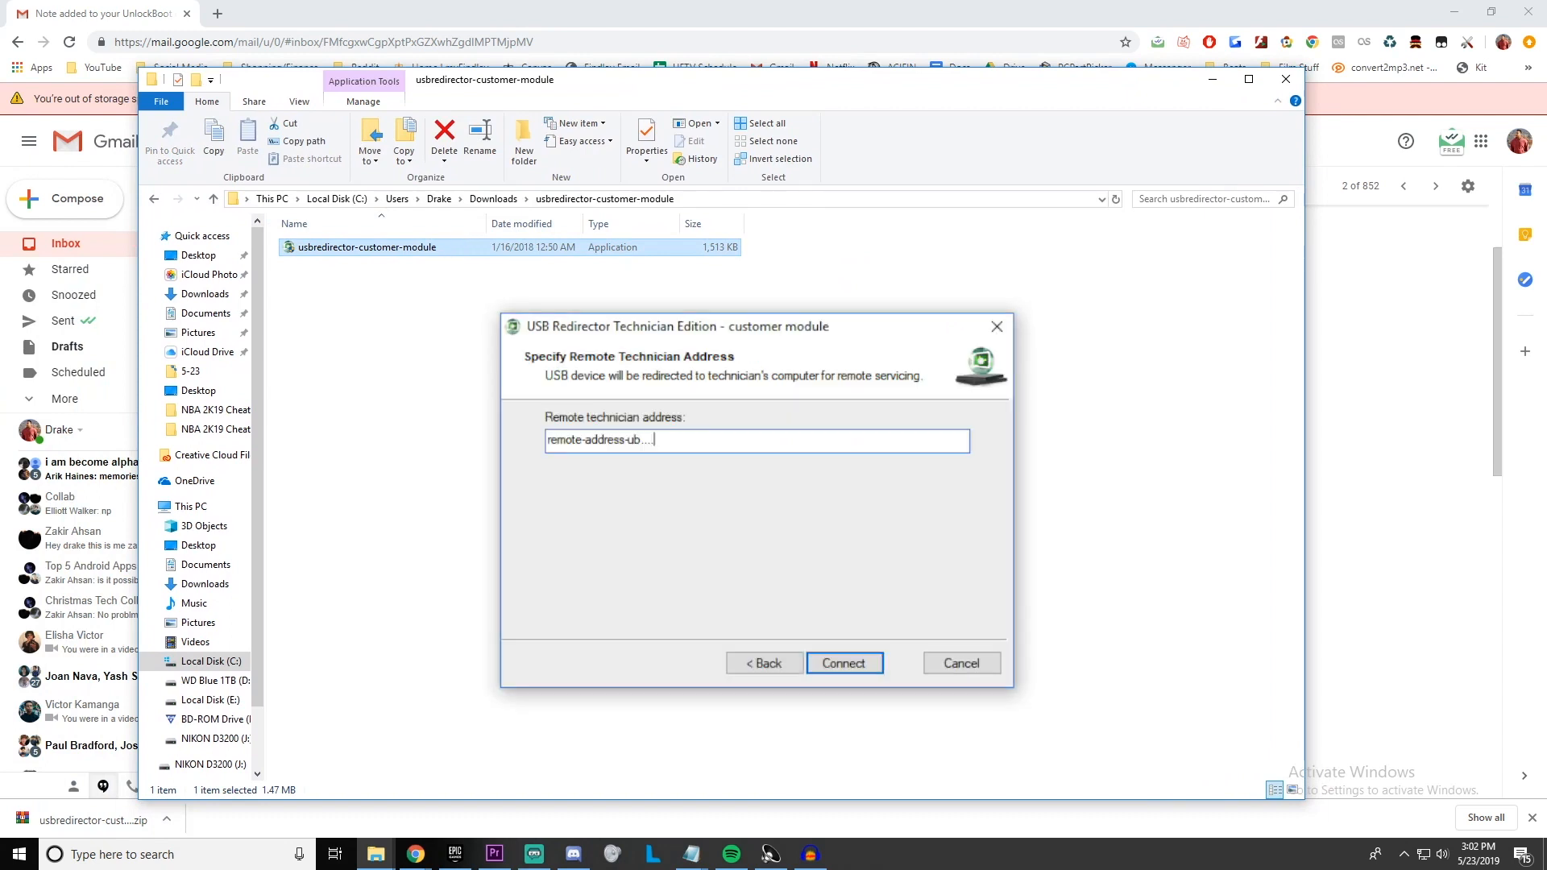